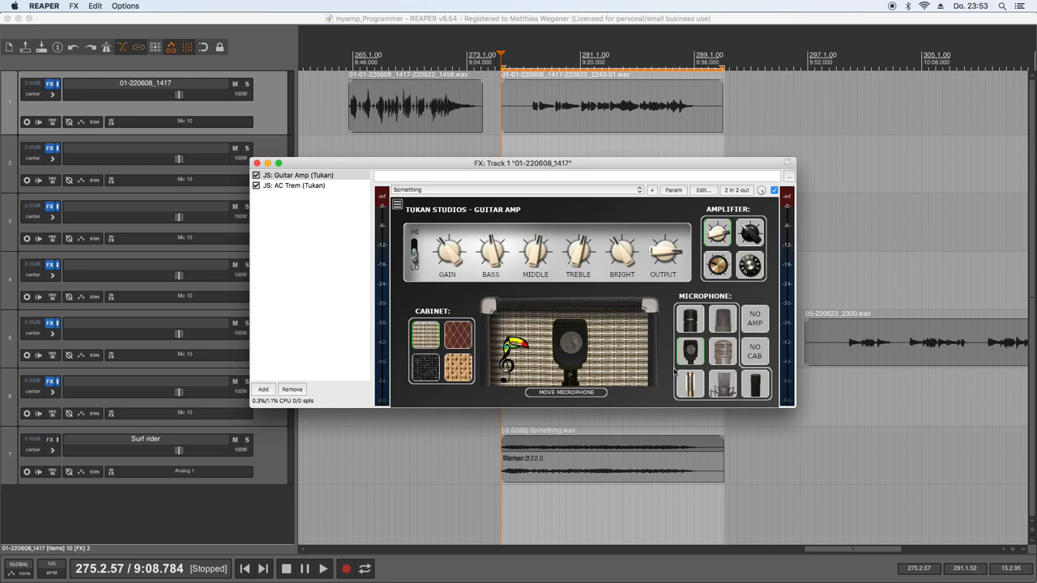
{"action": "mouse_move", "coordinate": [649, 329]}
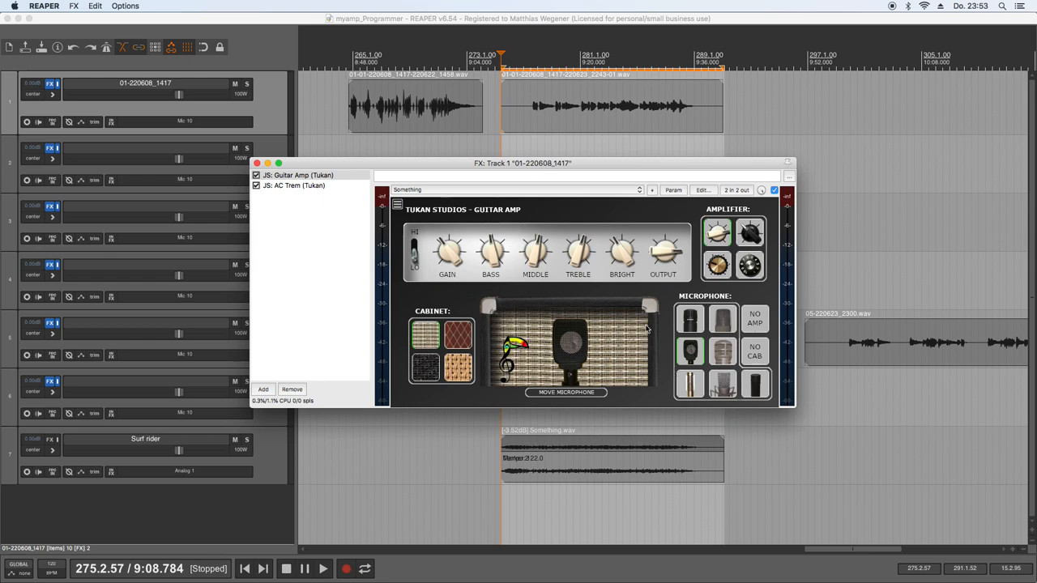
- View the AC Trem plugin, return to the Guitar Amp interface and start playback
{"action": "left_click", "coordinate": [294, 175]}
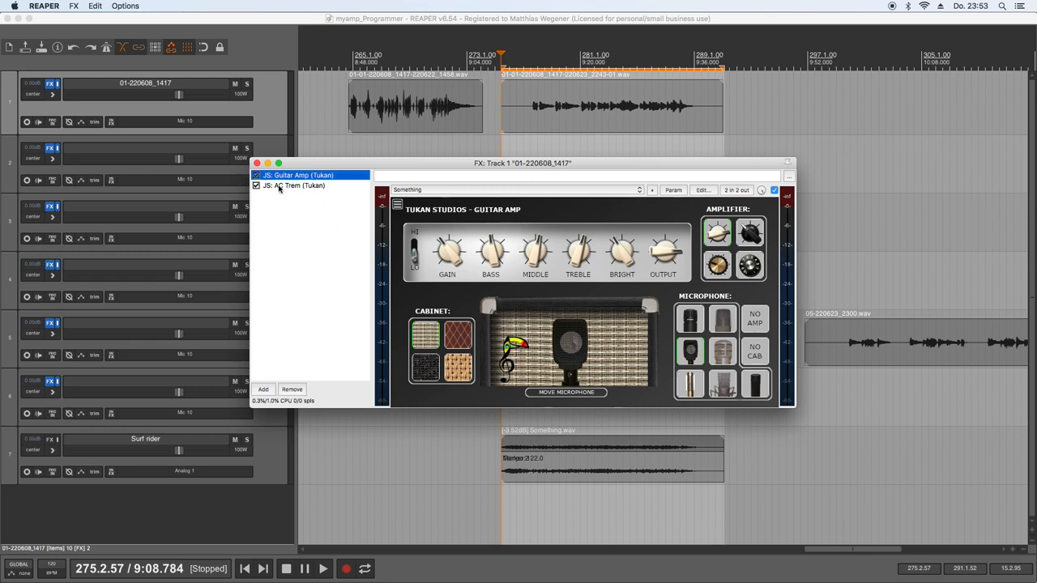
{"action": "left_click", "coordinate": [295, 185]}
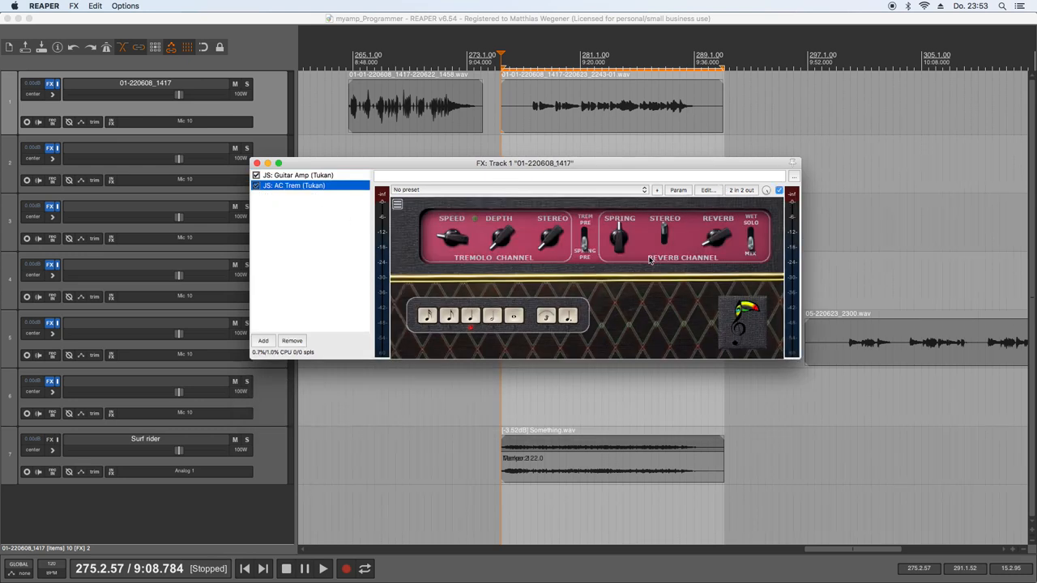
{"action": "left_click", "coordinate": [298, 175]}
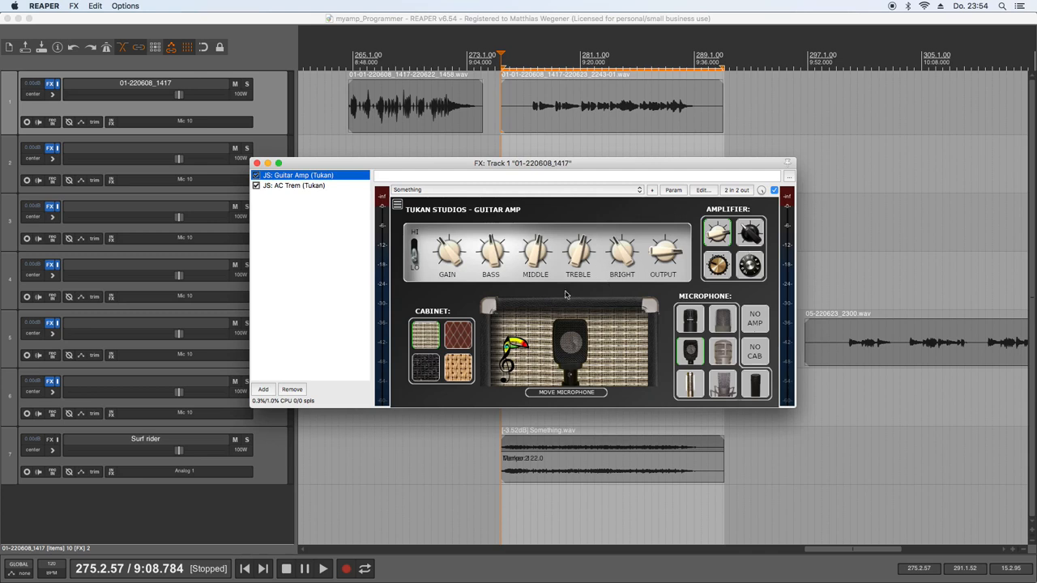
{"action": "mouse_move", "coordinate": [602, 298]}
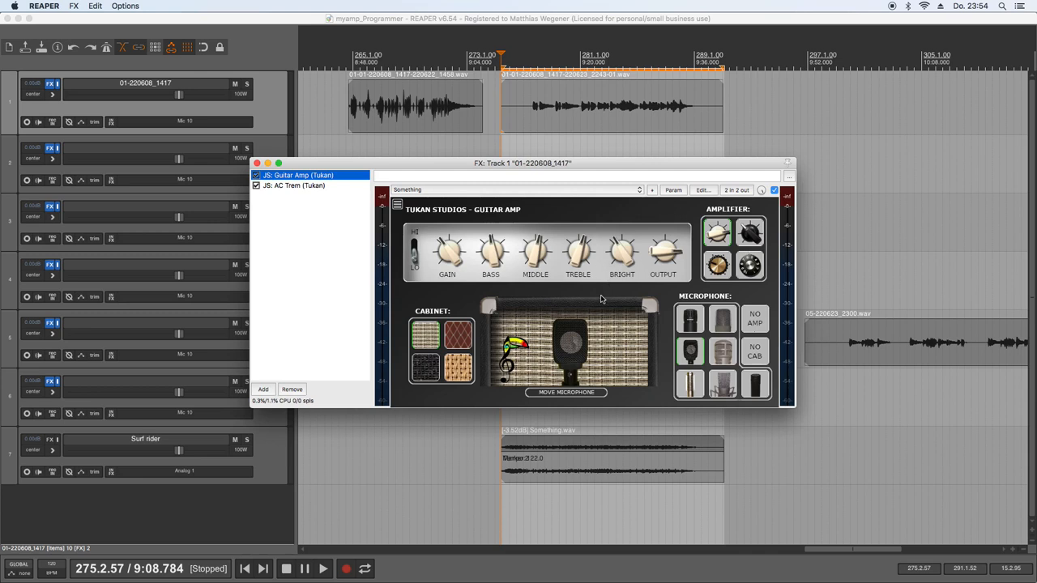
{"action": "left_click", "coordinate": [322, 567]}
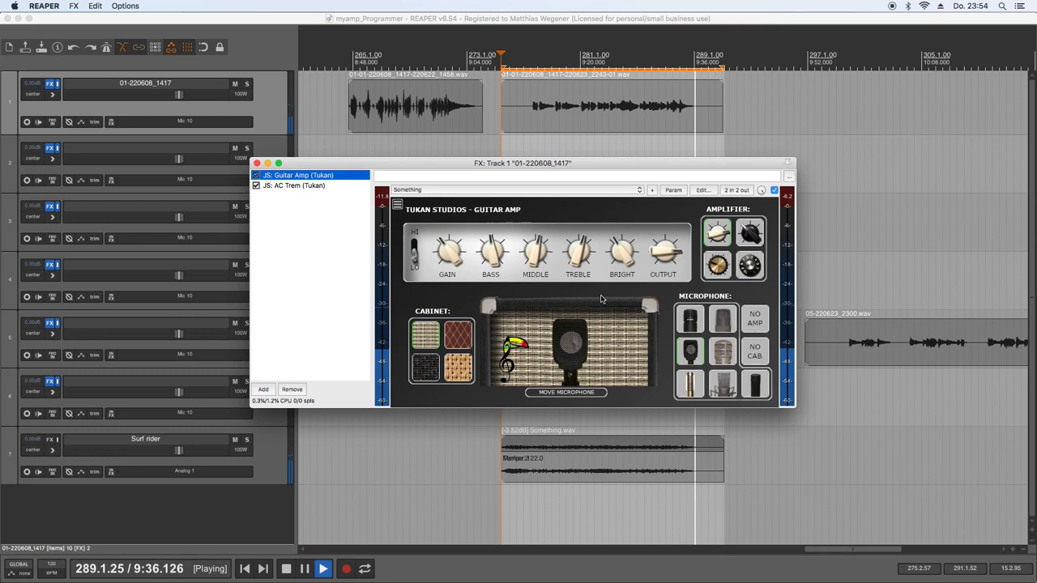
- Stop, set the play position earlier in the guitar take and restart playback
{"action": "left_click", "coordinate": [285, 567]}
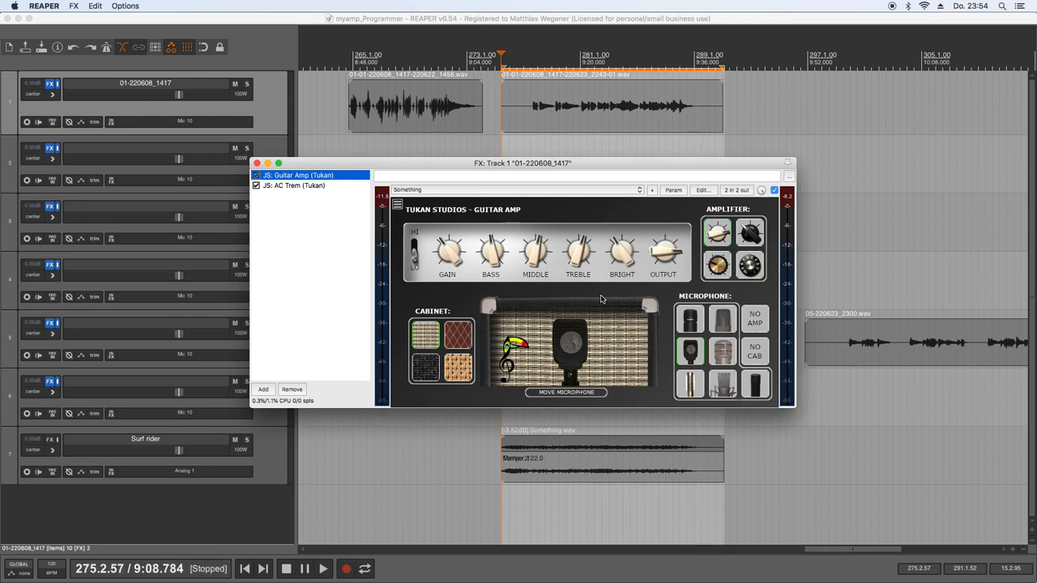
{"action": "left_click", "coordinate": [256, 184]}
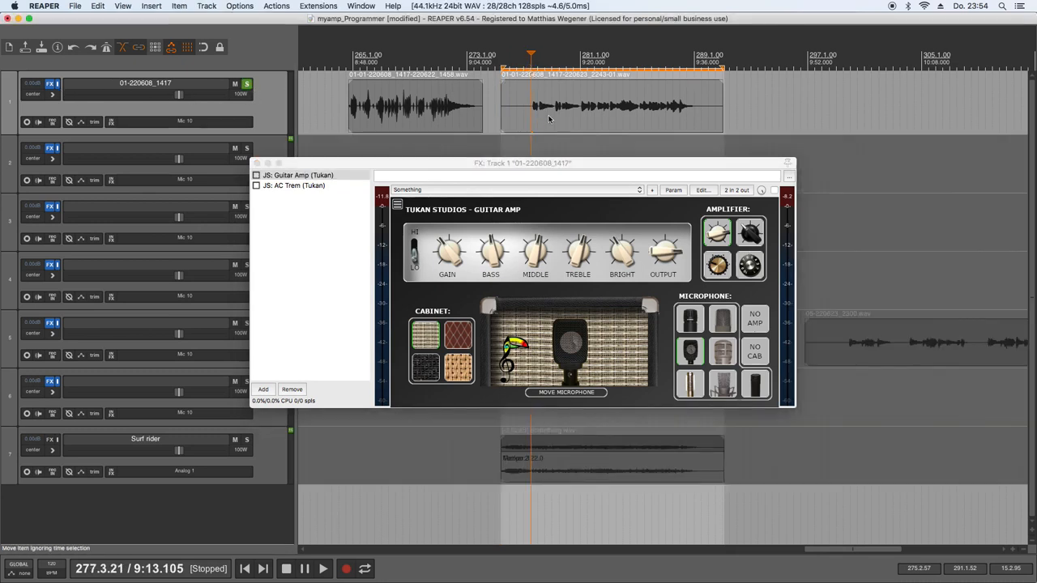
{"action": "left_click", "coordinate": [322, 567]}
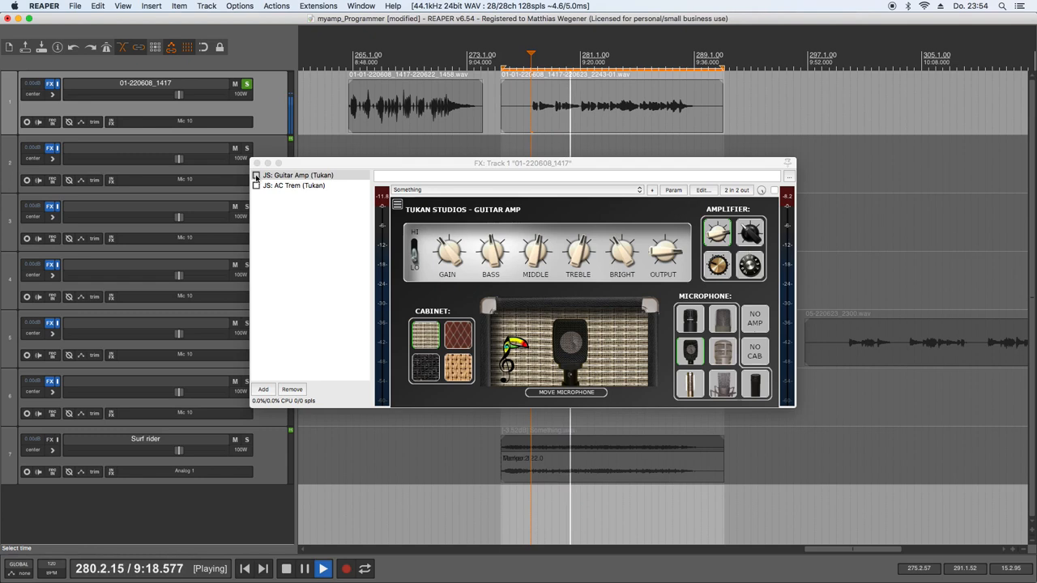
- Bypass and re-enable the Guitar Amp and tremolo plugins to compare the sound
{"action": "left_click", "coordinate": [299, 175]}
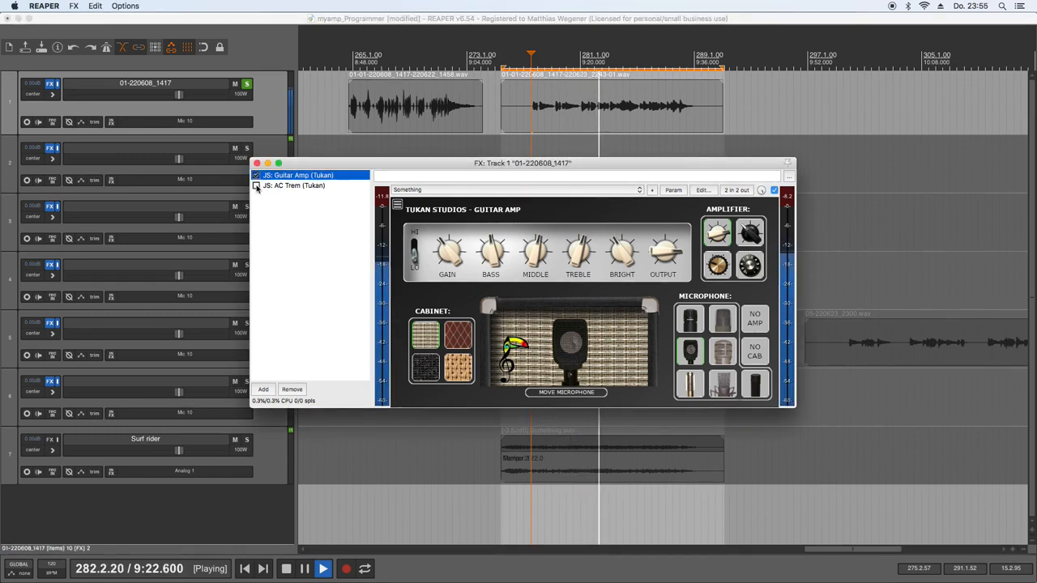
{"action": "left_click", "coordinate": [256, 185]}
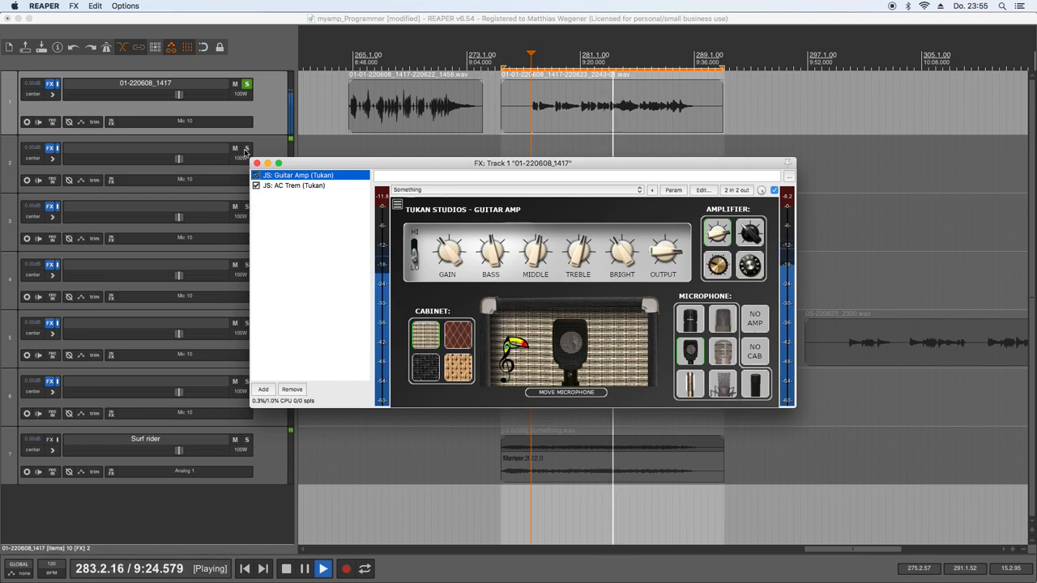
{"action": "left_click", "coordinate": [295, 185]}
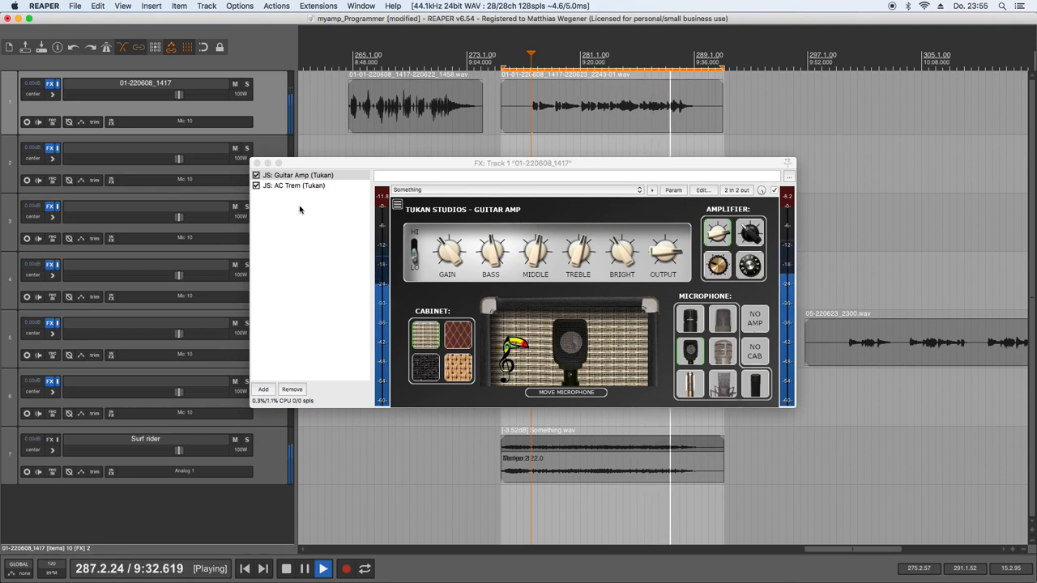
- Stop playback, returning to the earlier start point
{"action": "left_click", "coordinate": [305, 567]}
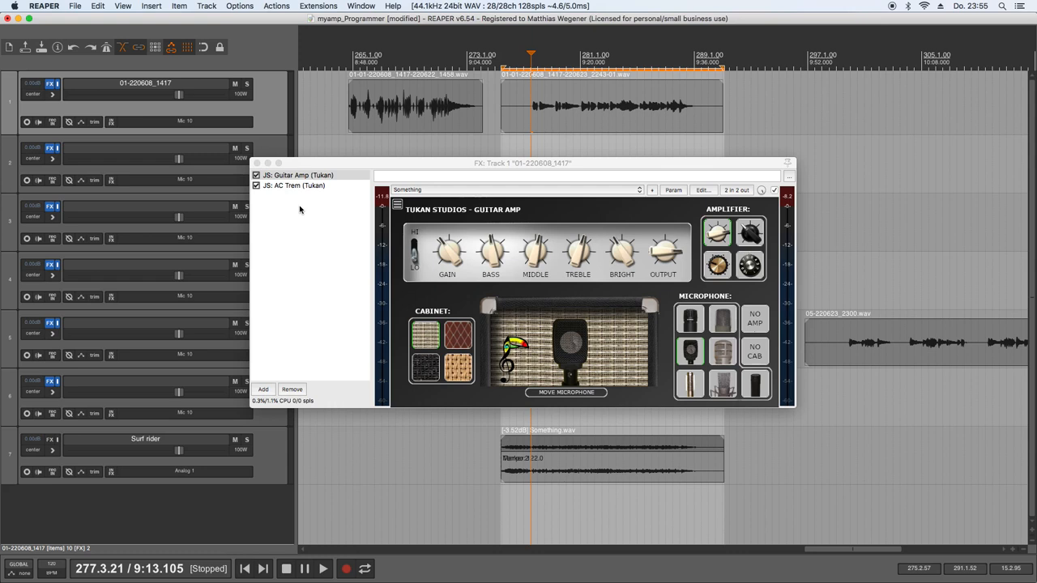
{"action": "mouse_move", "coordinate": [324, 224]}
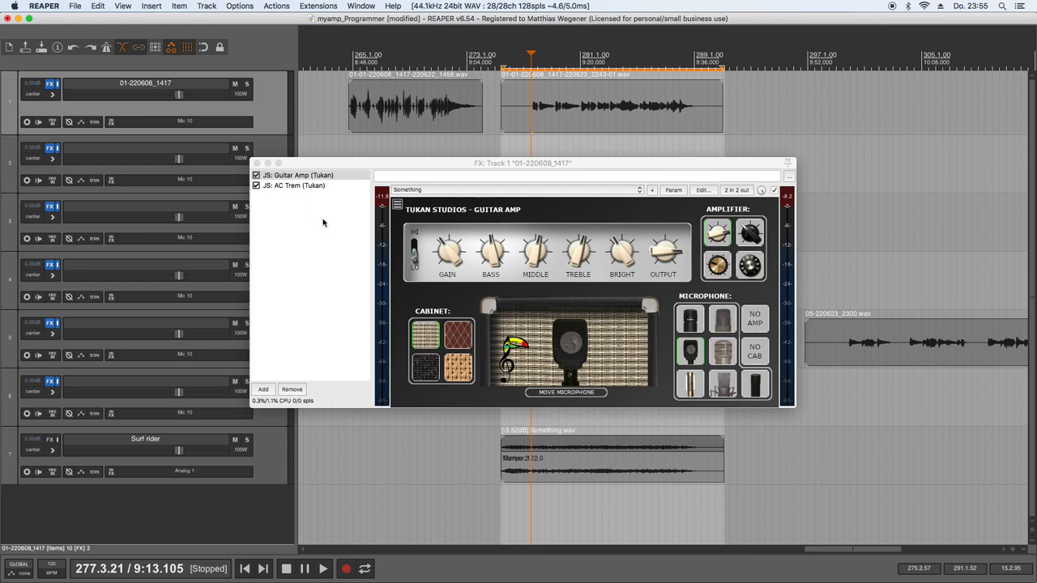
{"action": "mouse_move", "coordinate": [635, 285]}
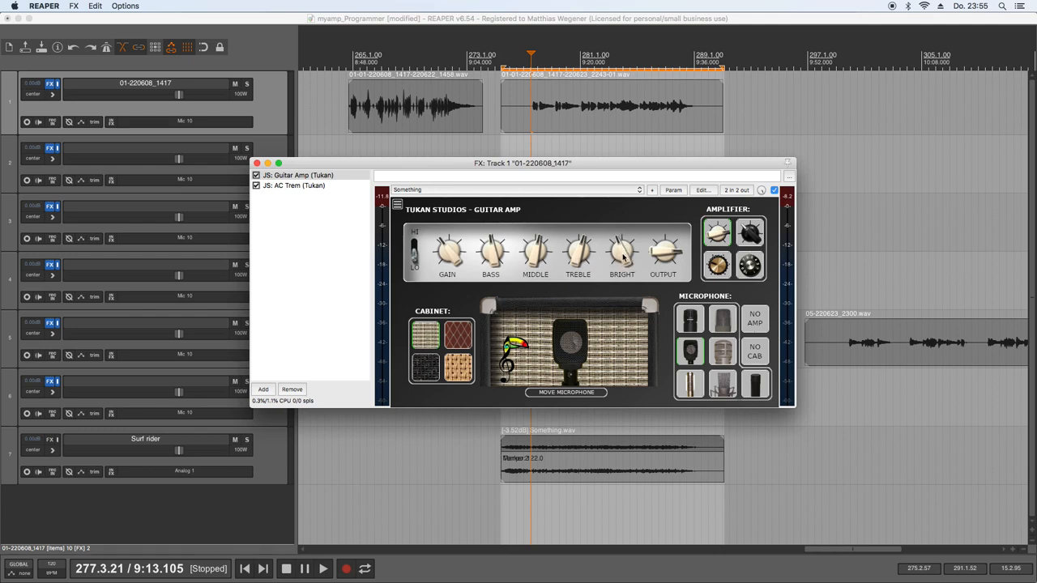
{"action": "mouse_move", "coordinate": [654, 279]}
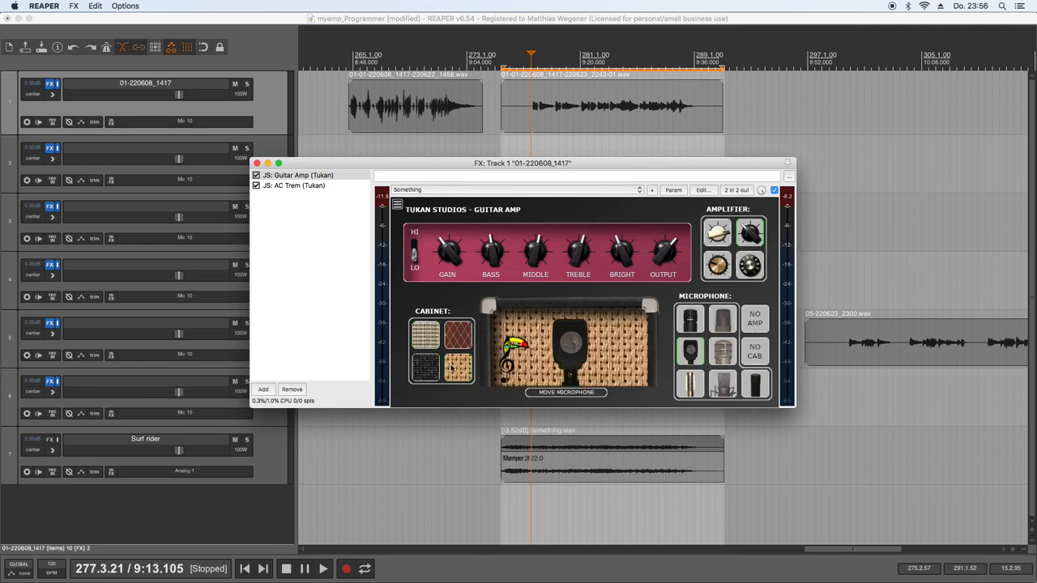
- Choose the diamond-patterned cabinet for the amp and show the plugin's info/help notes
{"action": "left_click", "coordinate": [425, 332]}
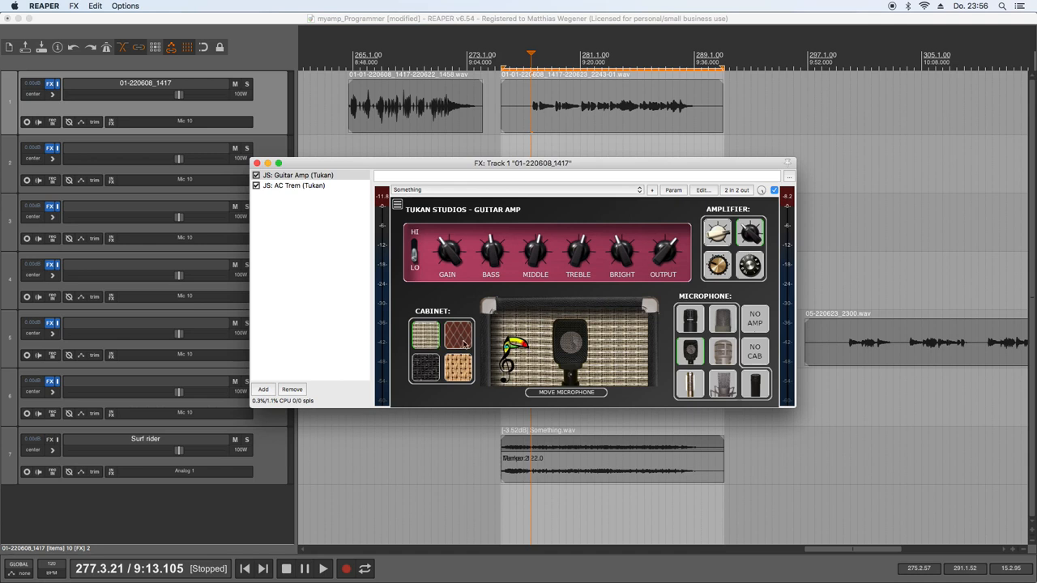
{"action": "left_click", "coordinate": [425, 369]}
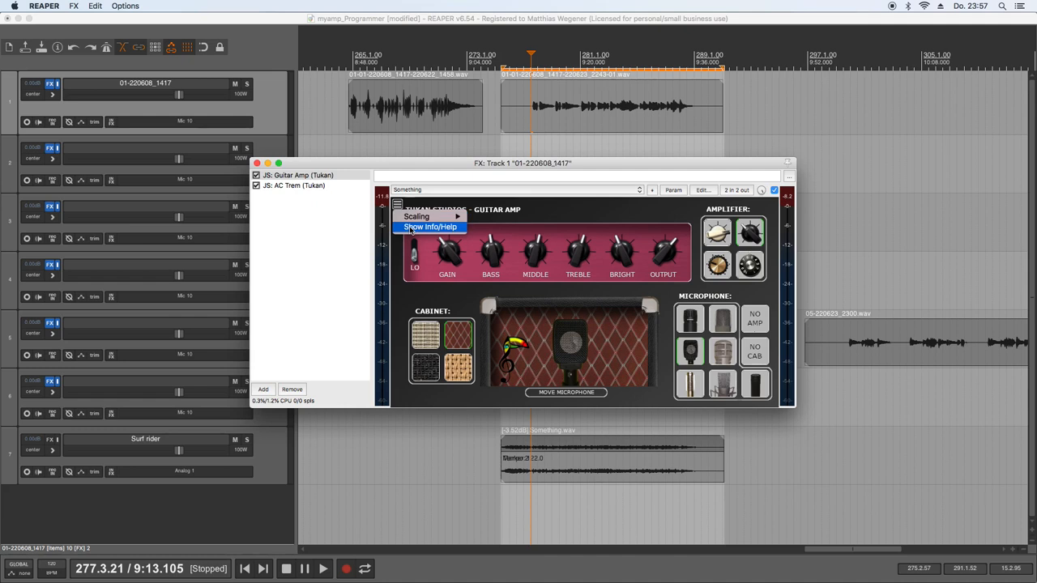
{"action": "left_click", "coordinate": [431, 227]}
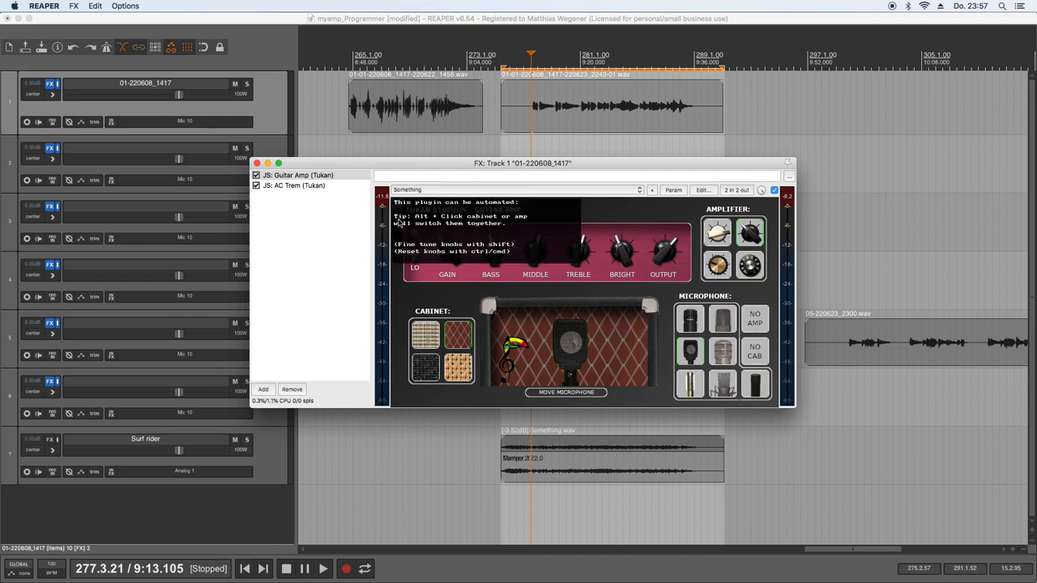
{"action": "mouse_move", "coordinate": [441, 223]}
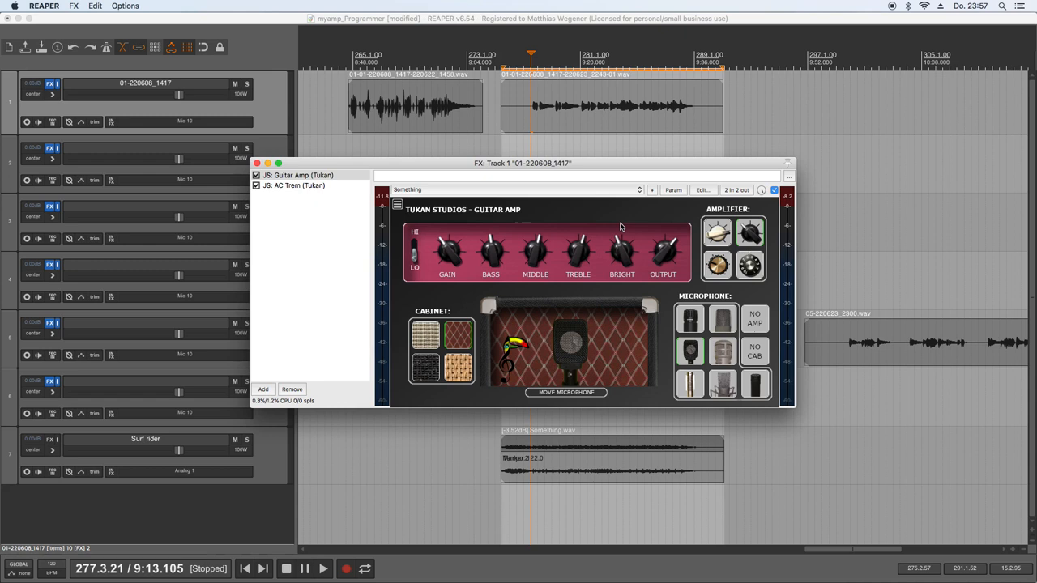
- Select the long slender condenser microphone in front of the cabinet
{"action": "left_click", "coordinate": [721, 317]}
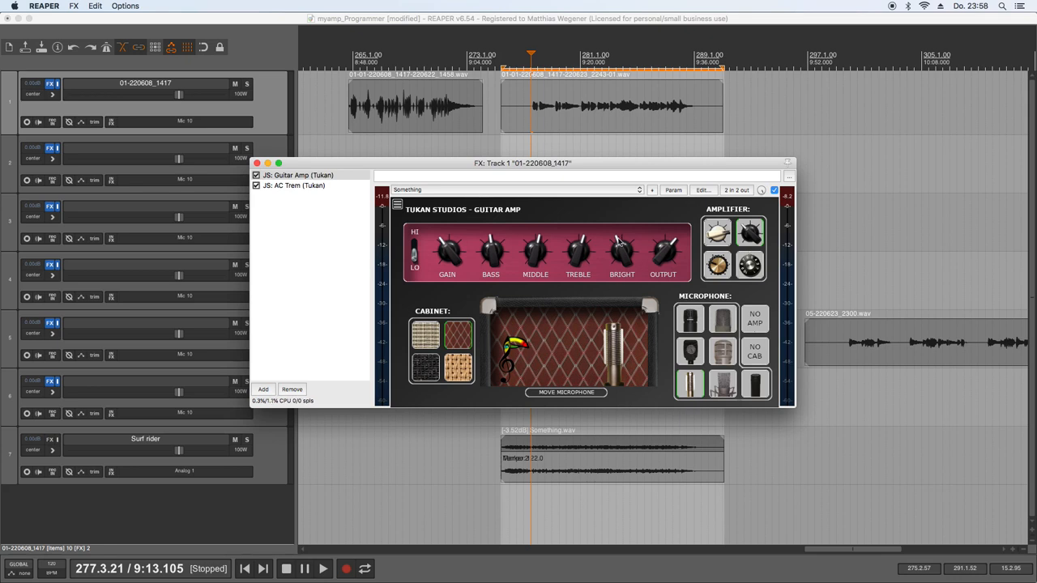
{"action": "mouse_move", "coordinate": [671, 268]}
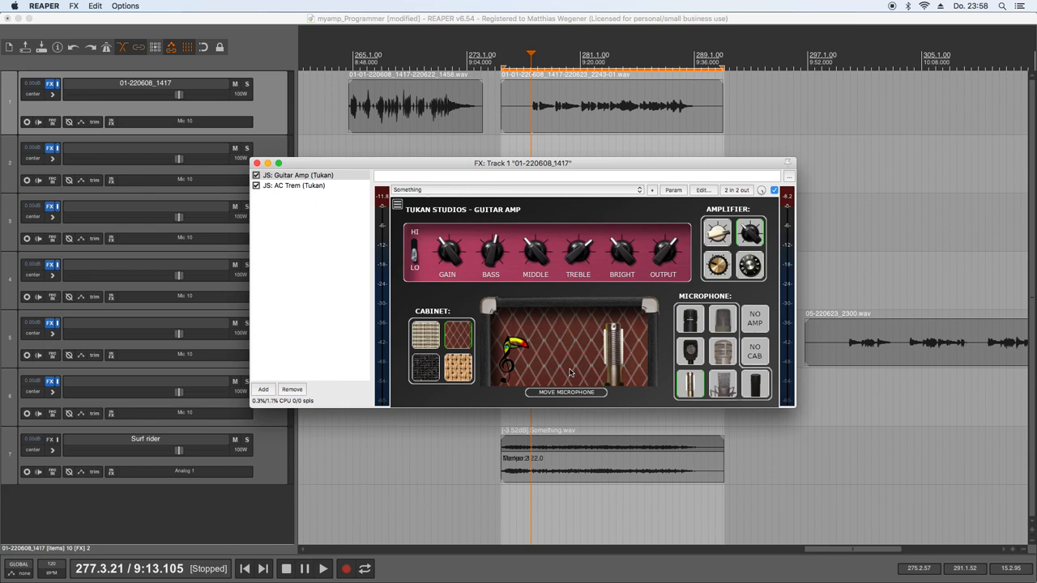
- Play the take while trying other microphone and cabinet choices on the amp
{"action": "left_click", "coordinate": [323, 567]}
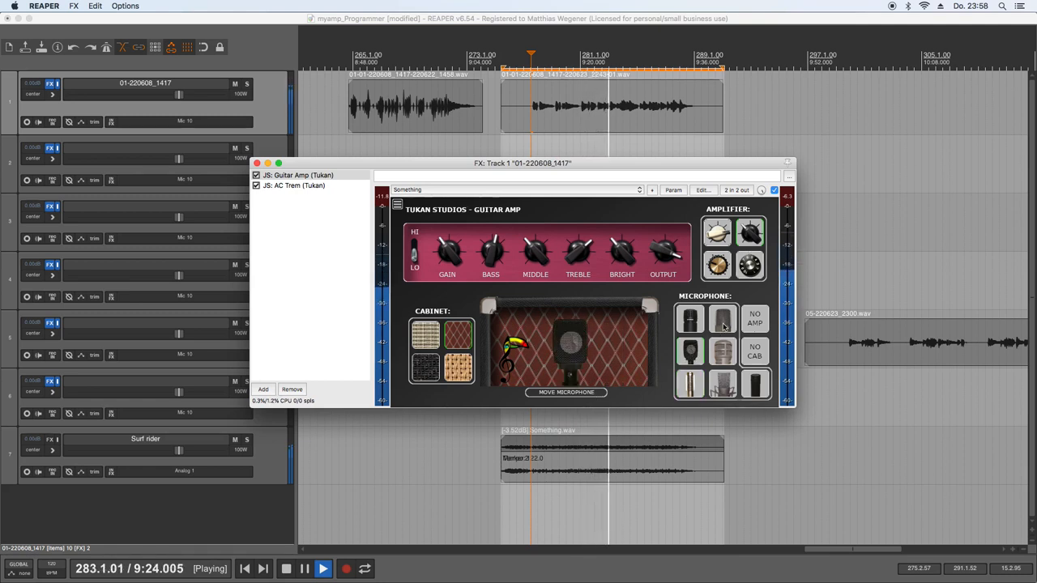
{"action": "left_click", "coordinate": [690, 318]}
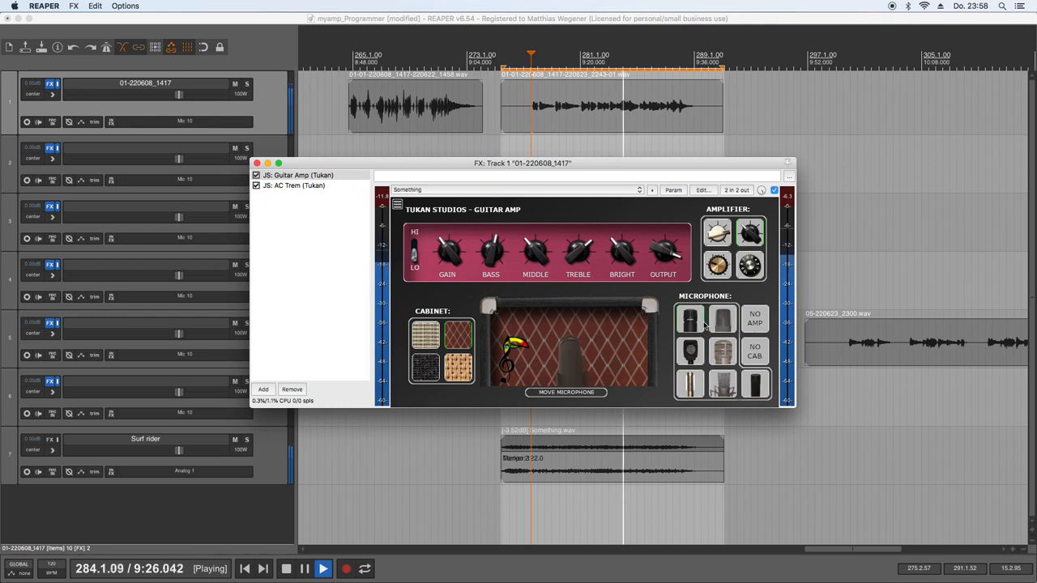
{"action": "left_click", "coordinate": [754, 382]}
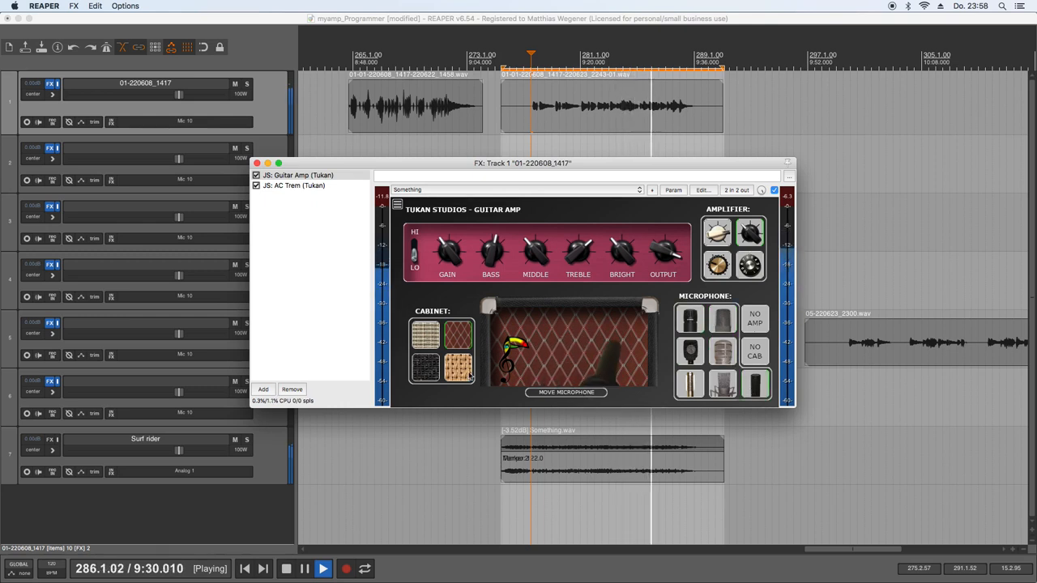
{"action": "left_click", "coordinate": [456, 369]}
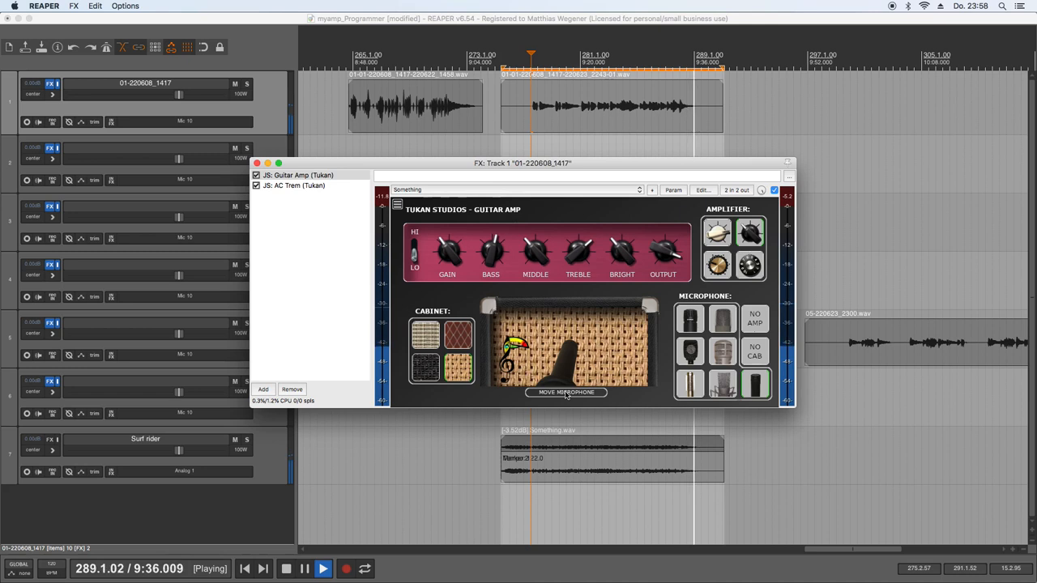
- Load the lower-gain 'Surf' preset and close track 1's plugin window
{"action": "left_click", "coordinate": [285, 567]}
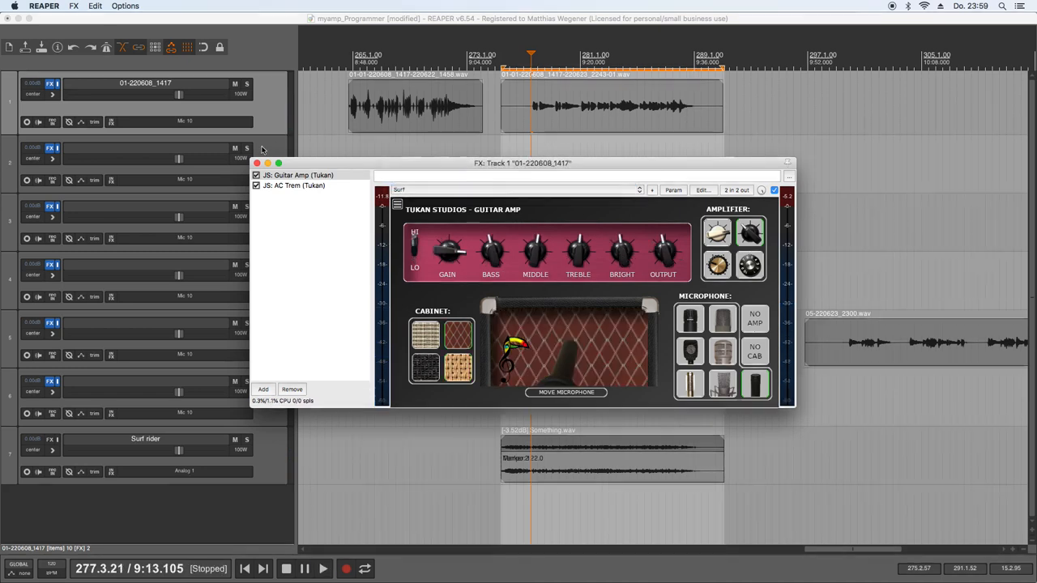
{"action": "left_click", "coordinate": [256, 162]}
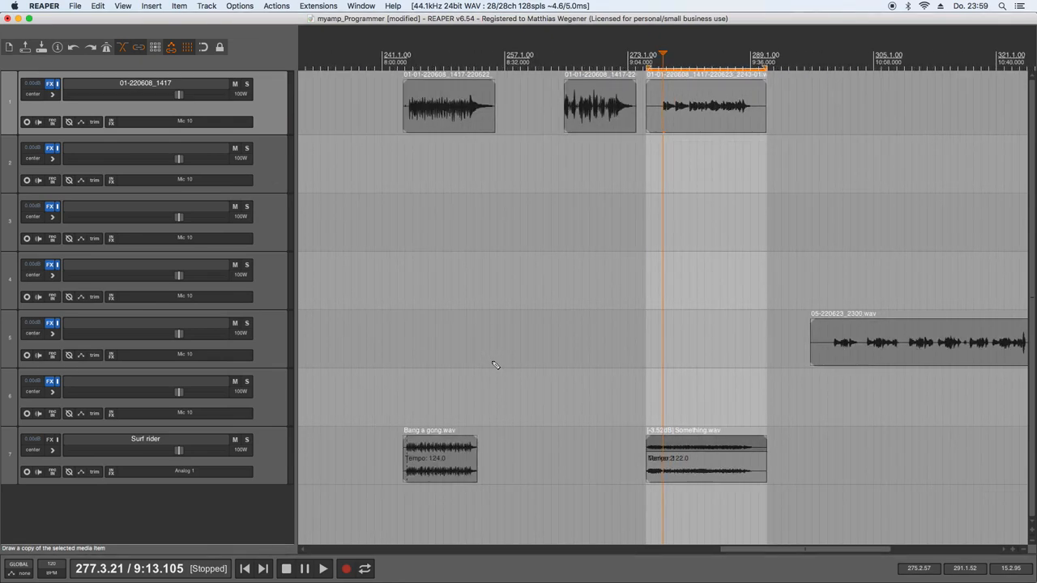
- Place the play position at the start of track 1's middle clip and reopen its FX chain
{"action": "scroll", "scroll_direction": "left", "scroll_amount": 3}
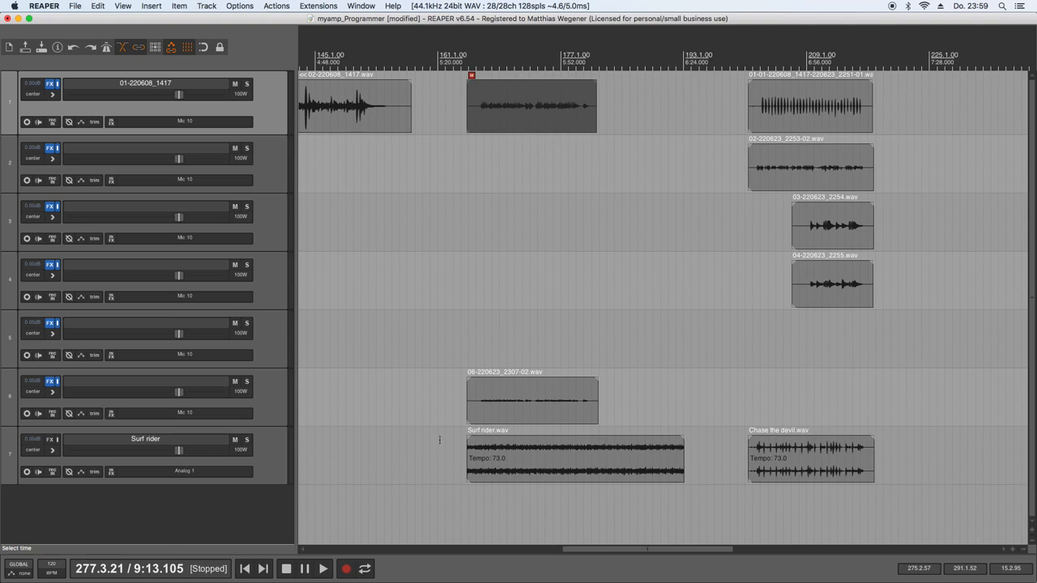
{"action": "left_click_drag", "start_coordinate": [467, 73], "coordinate": [684, 73]}
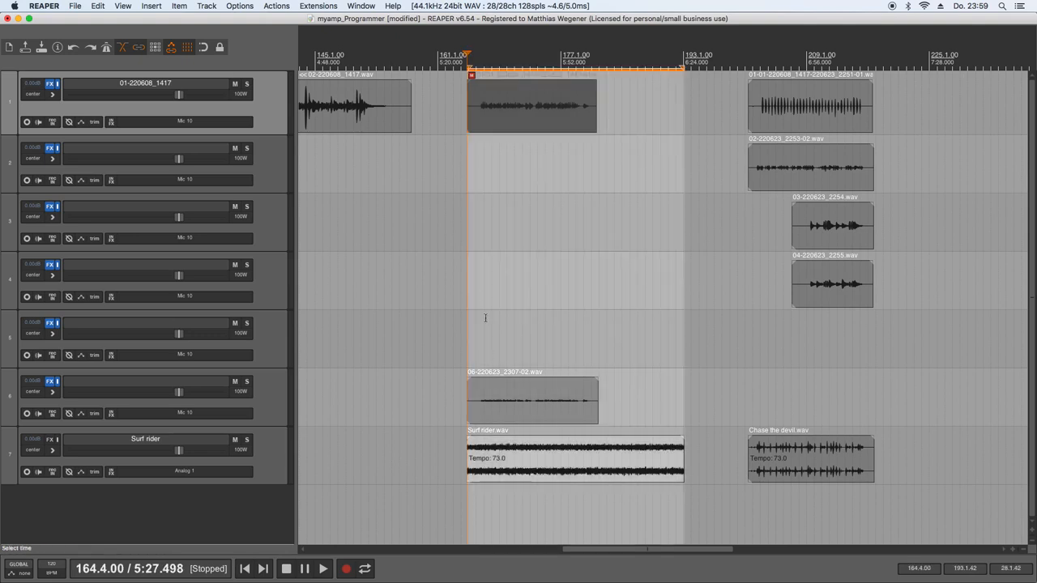
{"action": "mouse_move", "coordinate": [476, 295]}
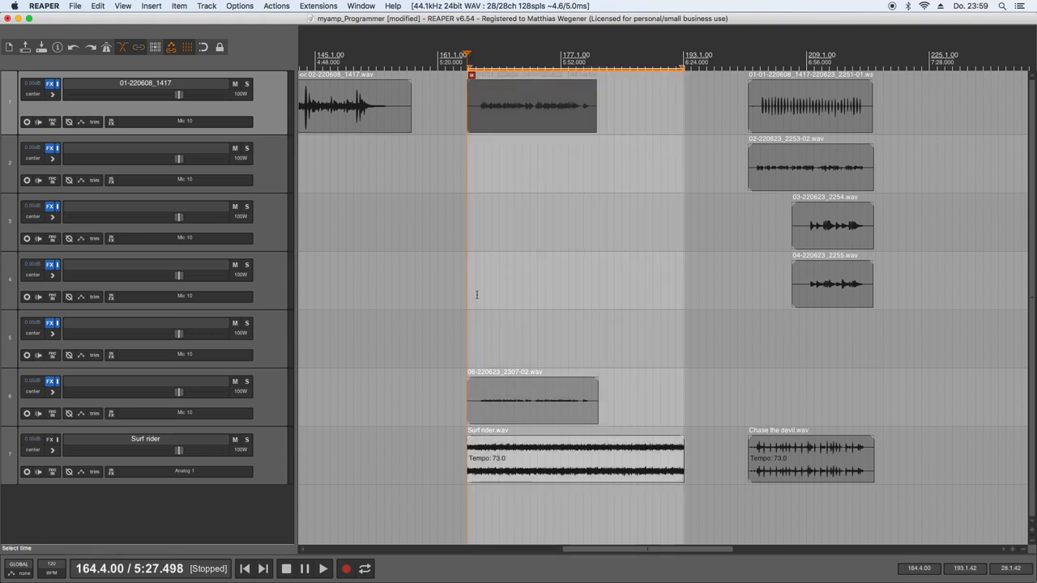
{"action": "left_click", "coordinate": [532, 105]}
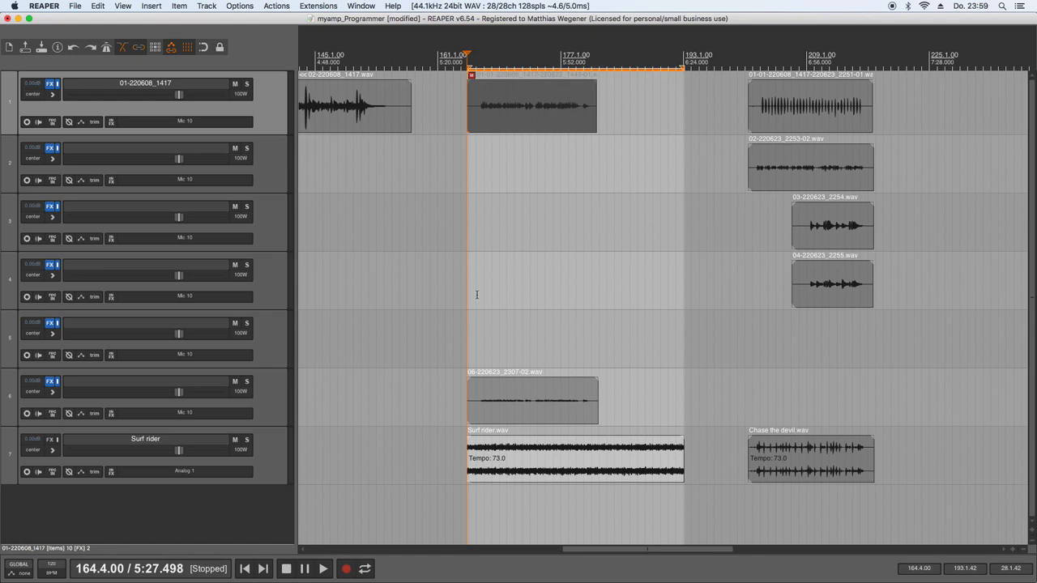
{"action": "left_click", "coordinate": [51, 84]}
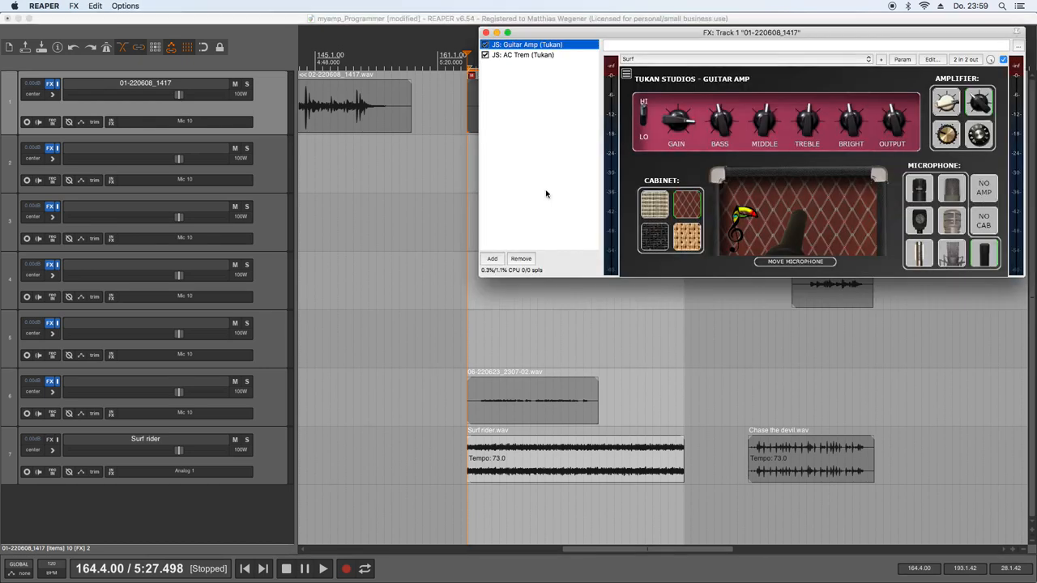
- Play track 1's clip through the Surf amp, stop, and close the plugin window
{"action": "left_click", "coordinate": [323, 567]}
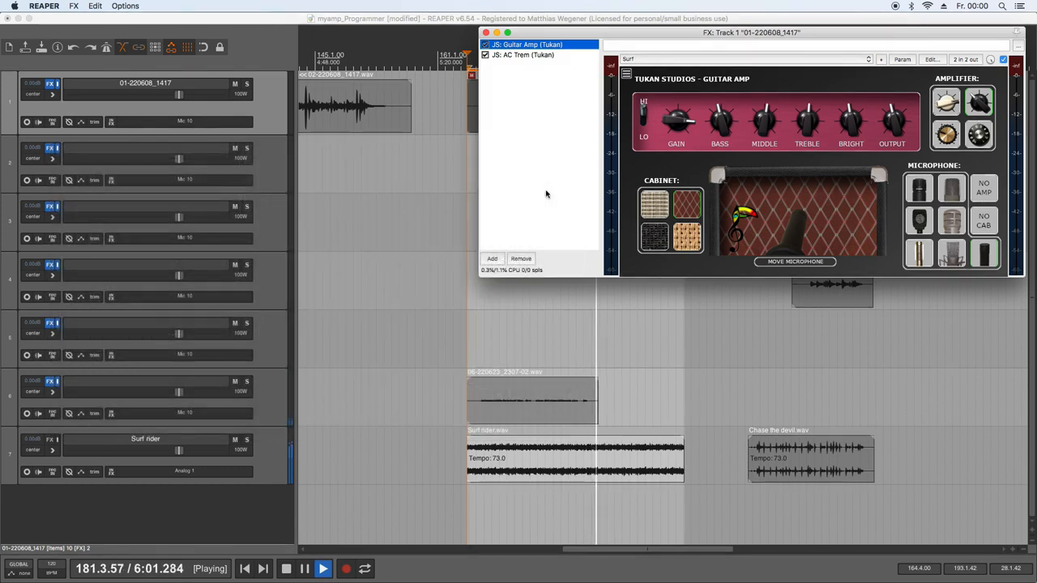
{"action": "left_click", "coordinate": [304, 567]}
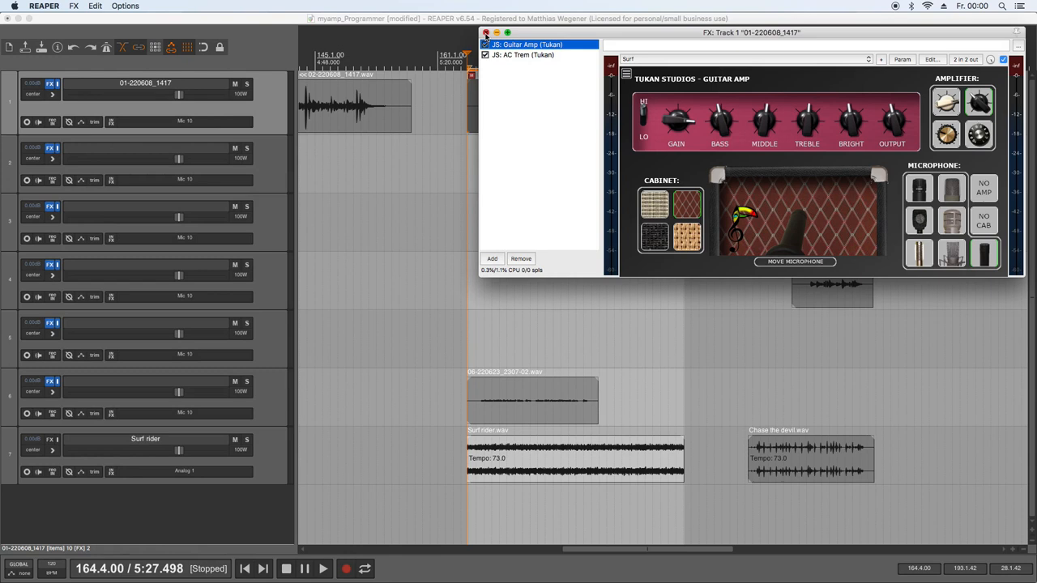
{"action": "left_click", "coordinate": [486, 33]}
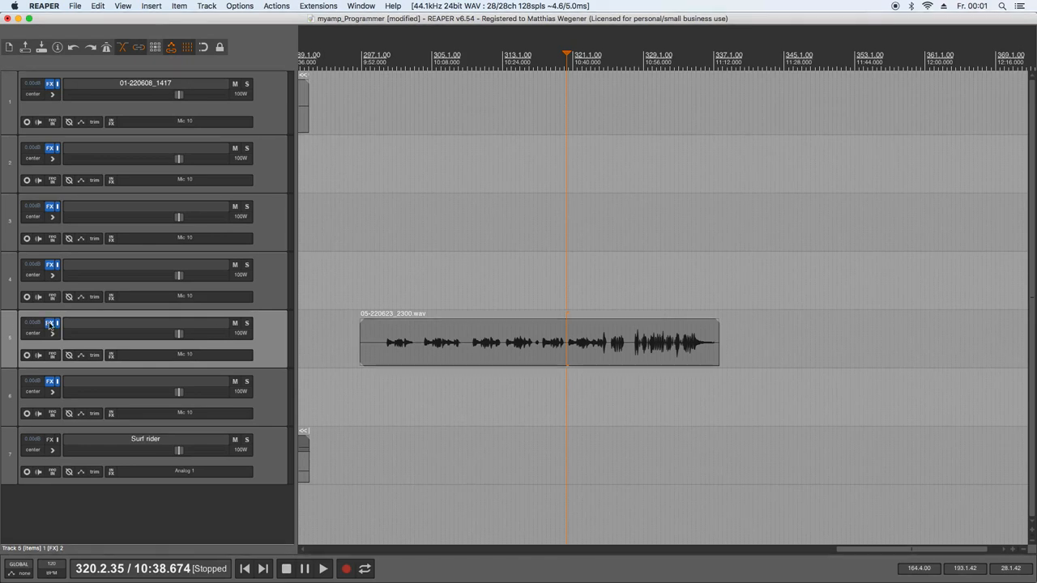
- Open track 5's effects window to build its Guitar Amp and AC Trem chain
{"action": "left_click", "coordinate": [51, 323]}
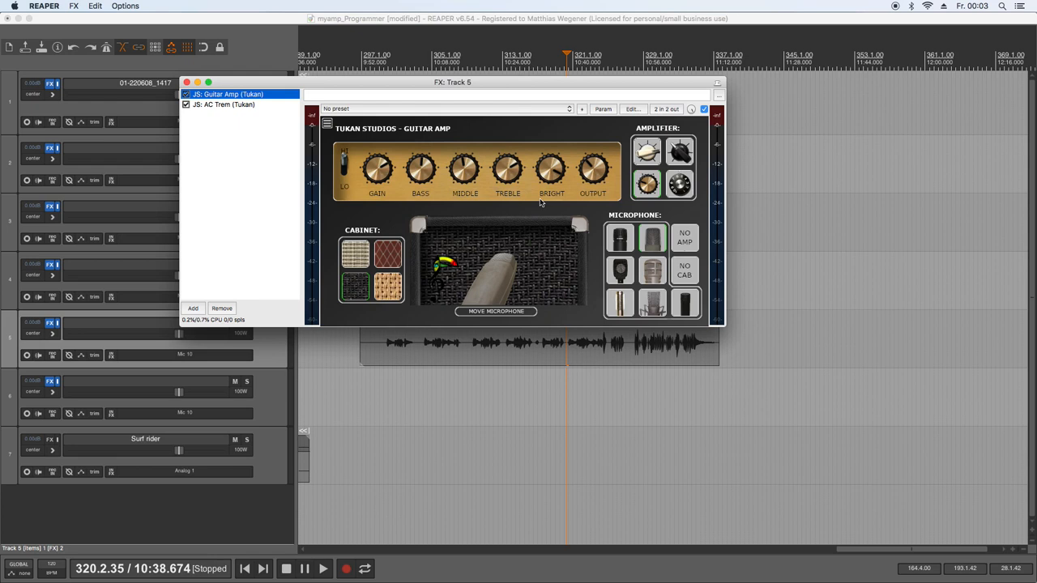
- Move the plugin window aside and play track 5's clip through its new amp
{"action": "left_click_drag", "start_coordinate": [452, 81], "coordinate": [684, 36]}
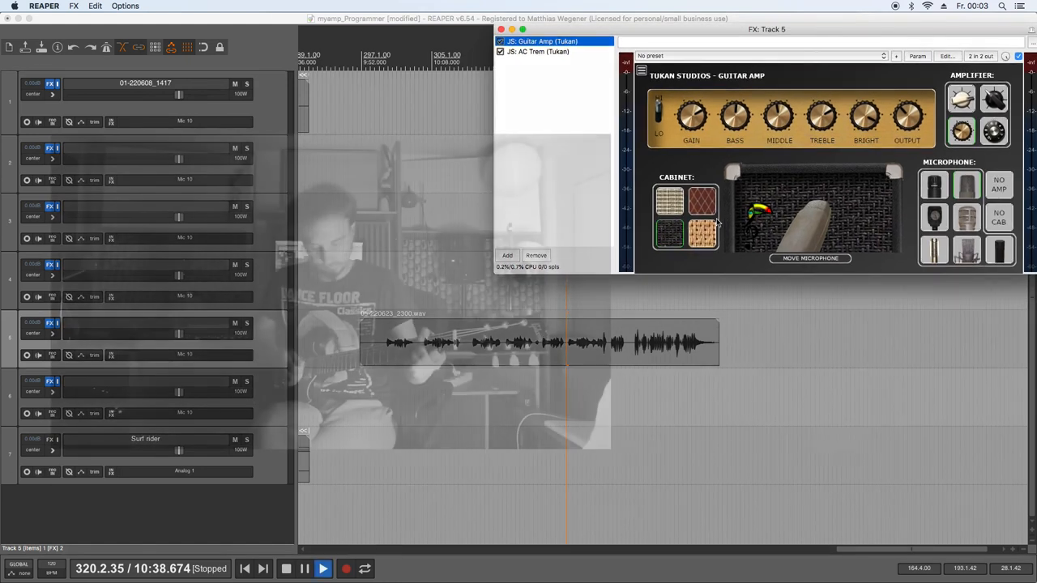
{"action": "left_click", "coordinate": [323, 567]}
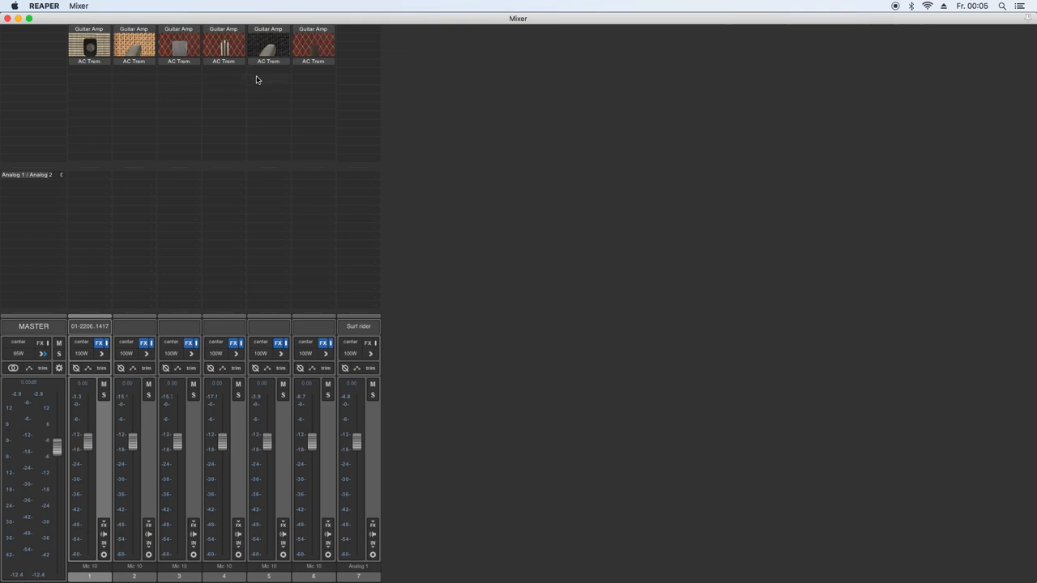
{"action": "mouse_move", "coordinate": [240, 56]}
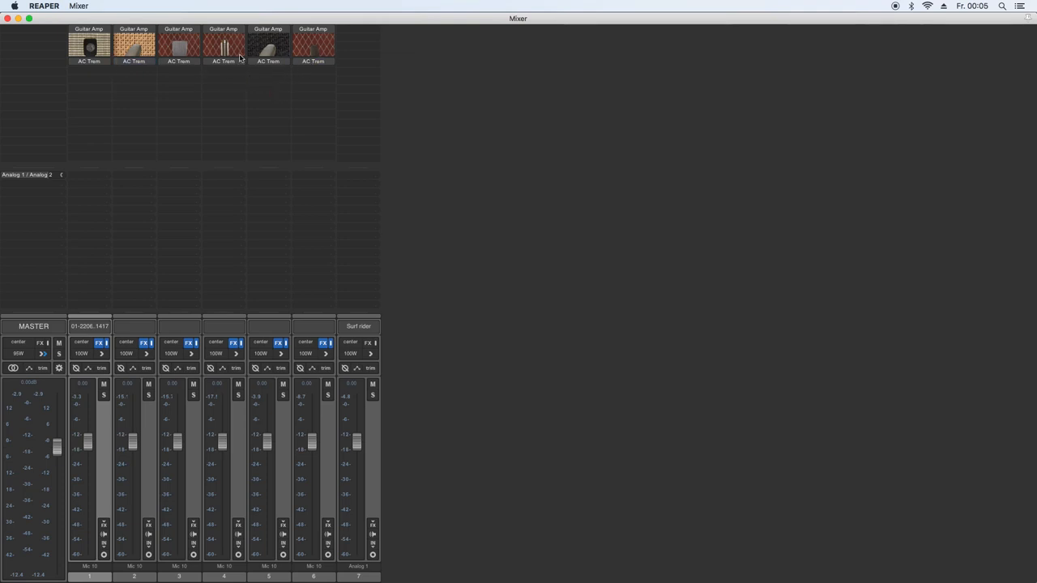
- Select the embedded Guitar Amp graphics on tracks 4, 5 and 2 in the mixer strips
{"action": "left_click", "coordinate": [224, 30]}
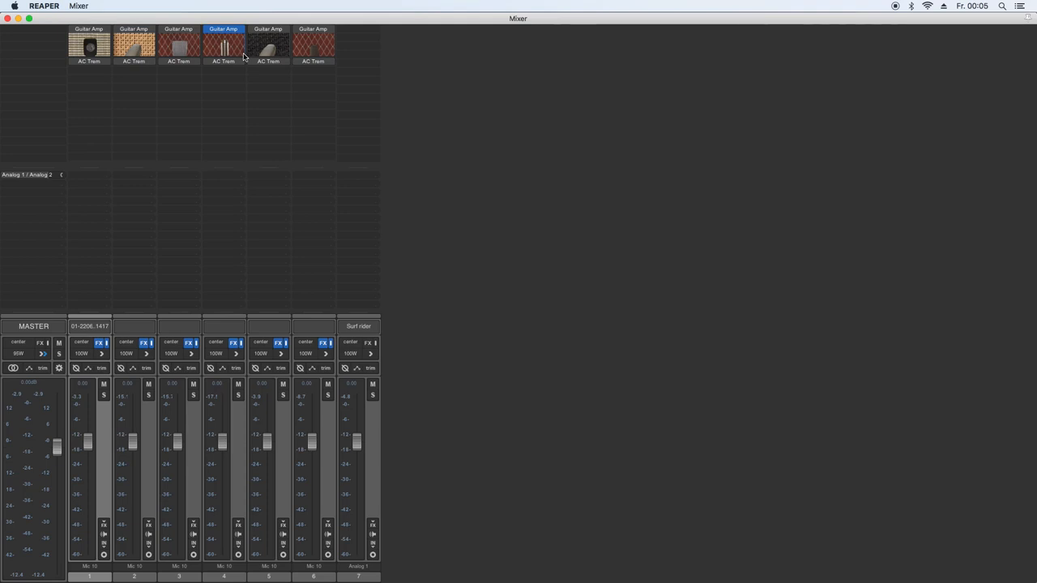
{"action": "left_click", "coordinate": [267, 29]}
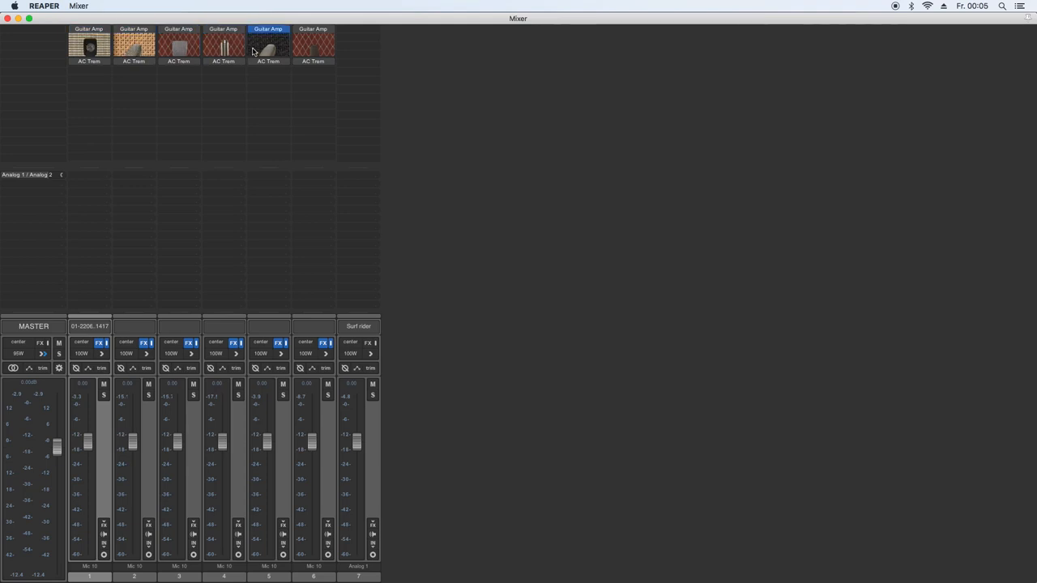
{"action": "left_click", "coordinate": [224, 29]}
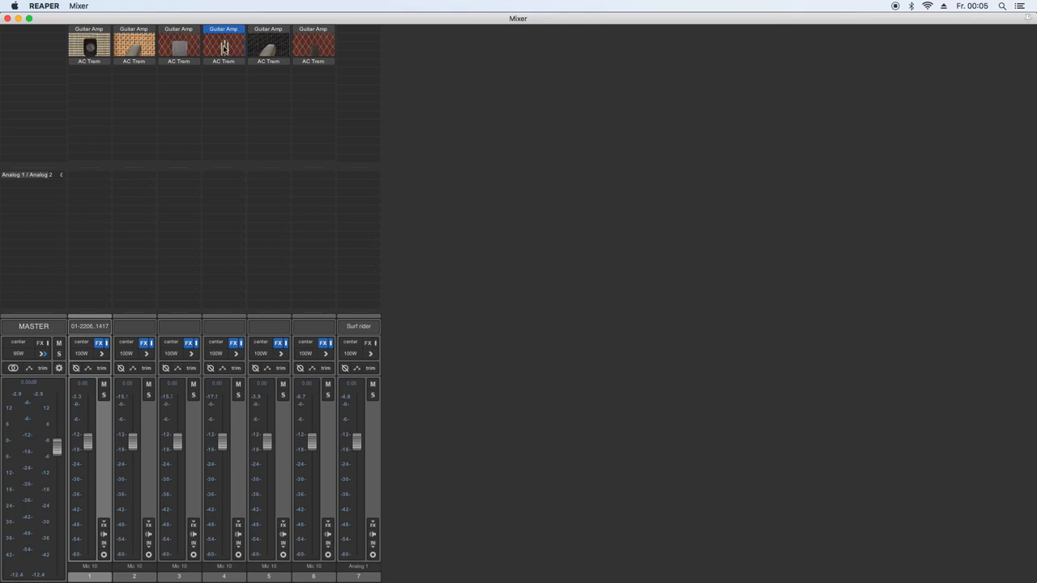
{"action": "left_click", "coordinate": [132, 29]}
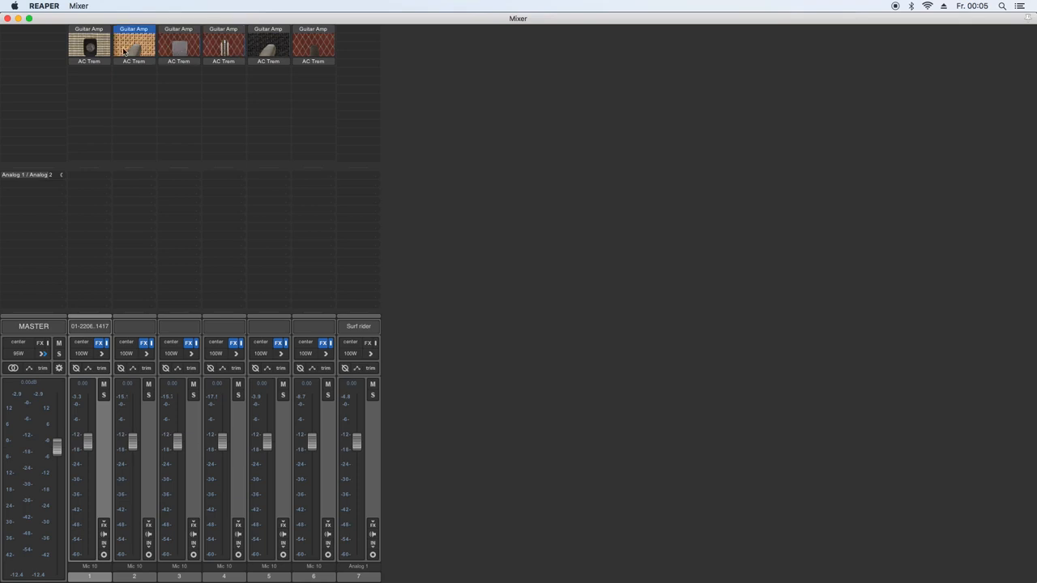
{"action": "left_click", "coordinate": [87, 29]}
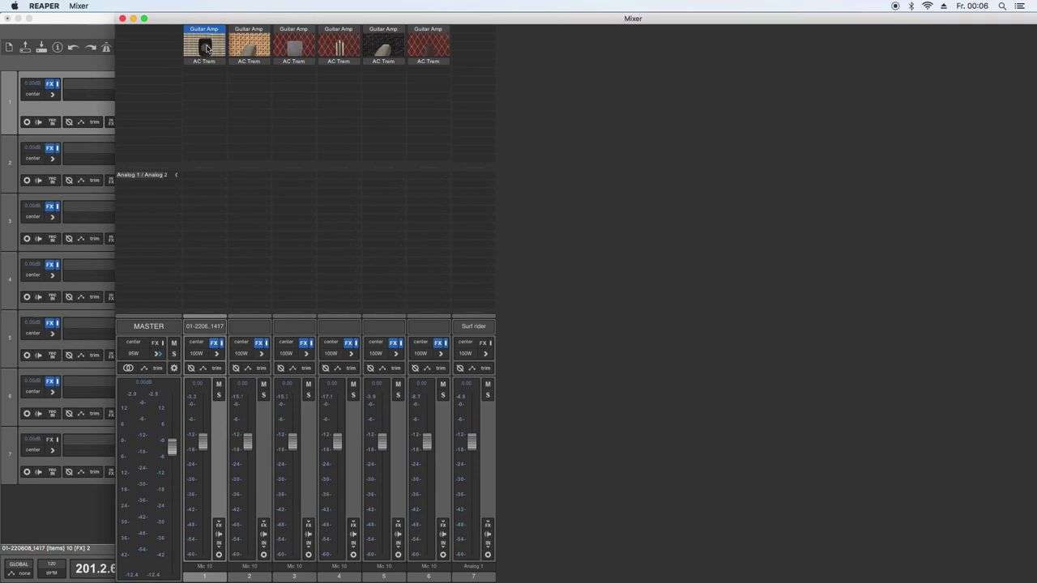
{"action": "left_click", "coordinate": [249, 29]}
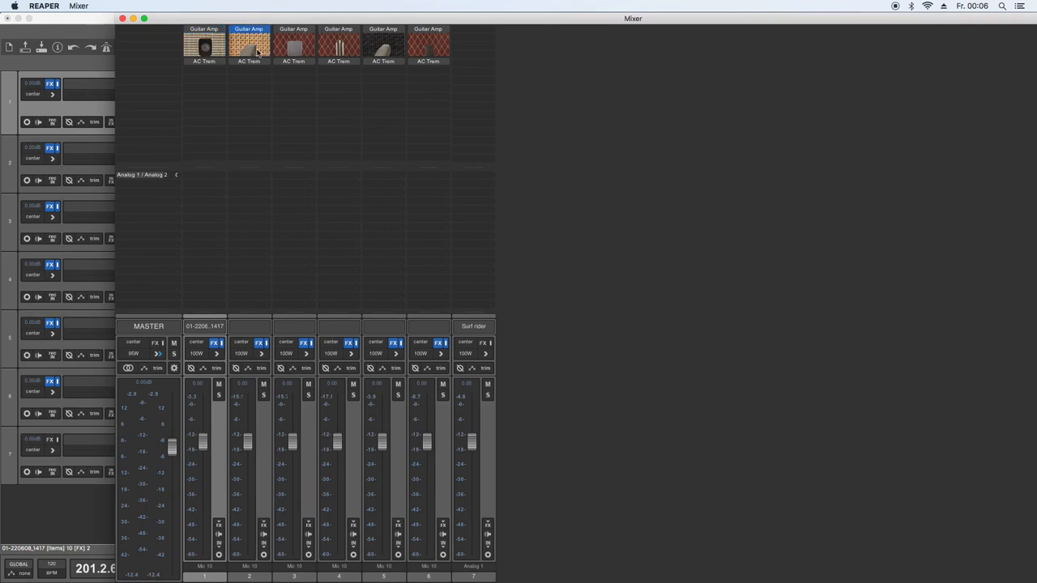